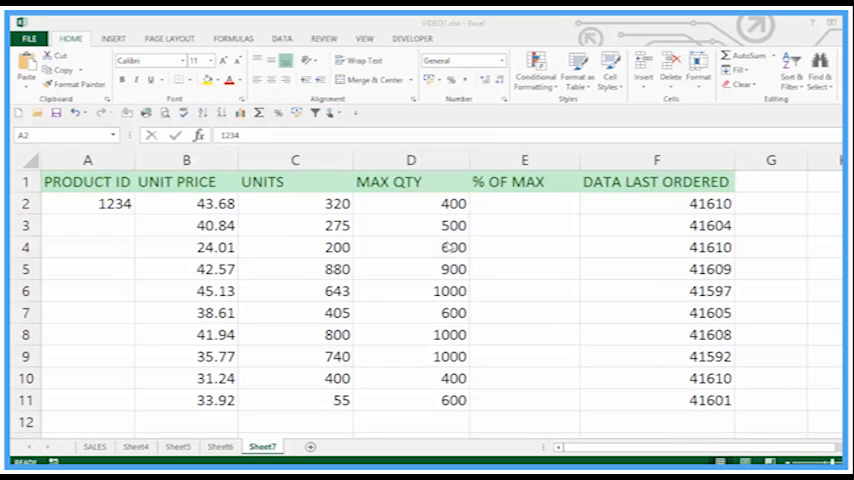
pyautogui.moveTo(68, 243)
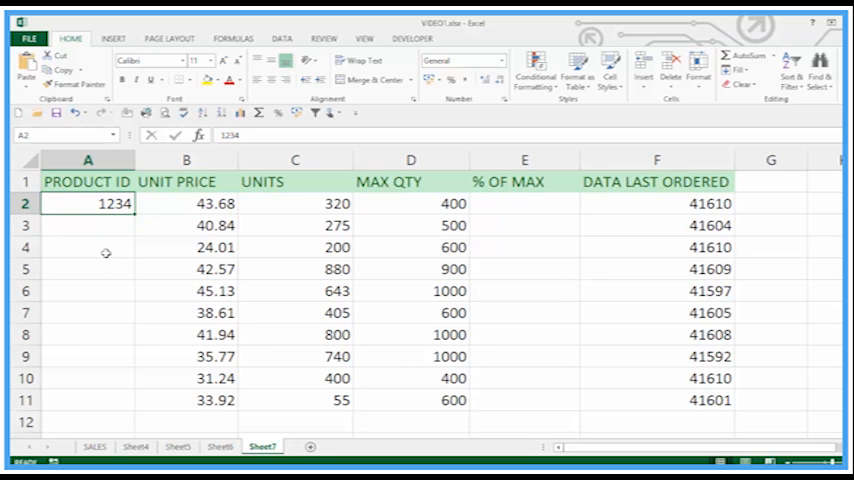
pyautogui.moveTo(97, 225)
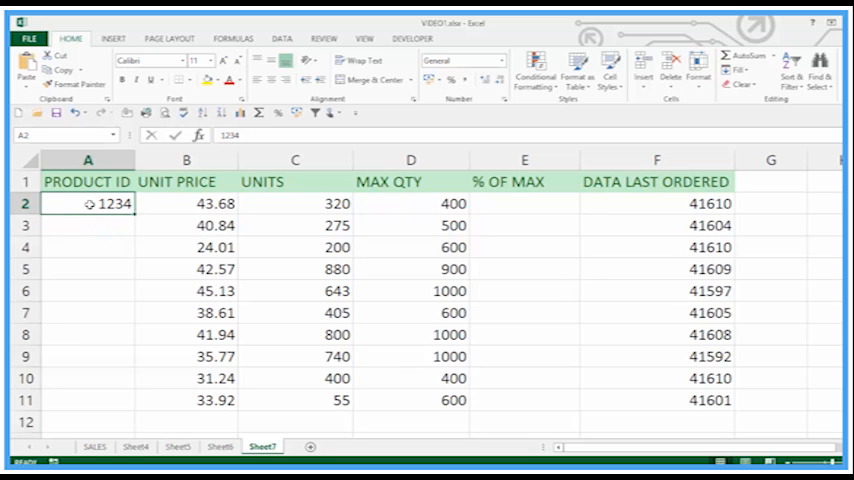
# Apply the Text number format to product ID cell A2
pyautogui.doubleClick(113, 203)
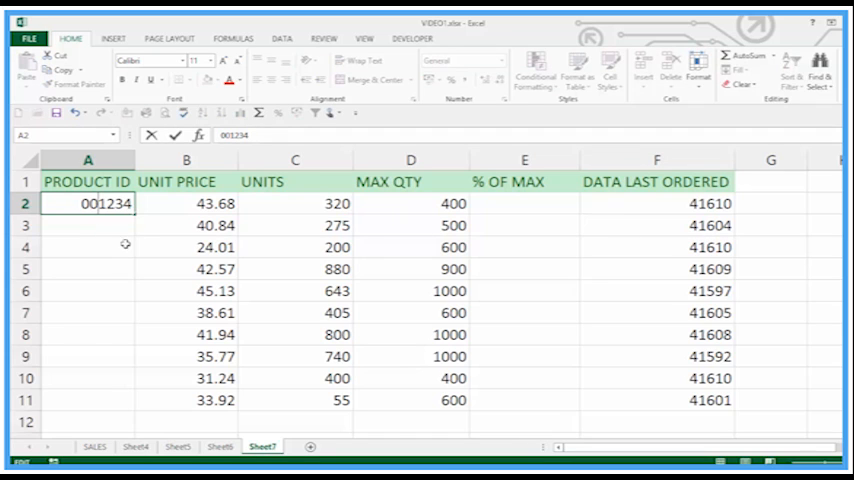
pyautogui.moveTo(128, 236)
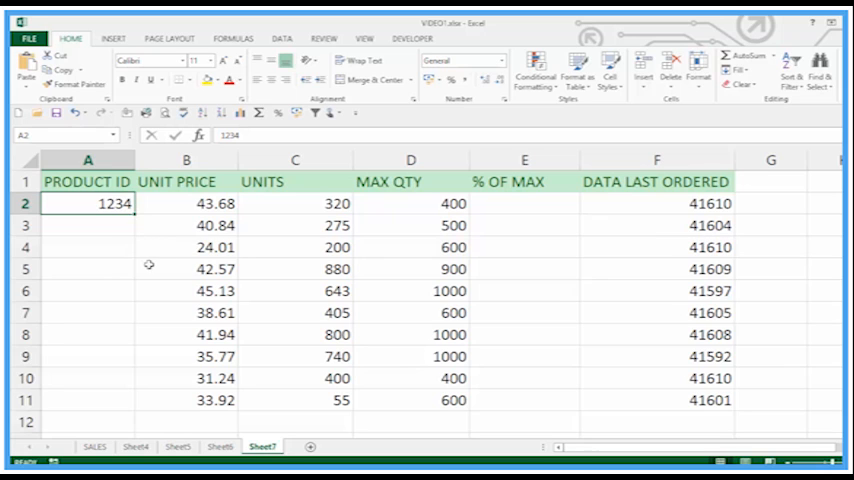
pyautogui.moveTo(113, 238)
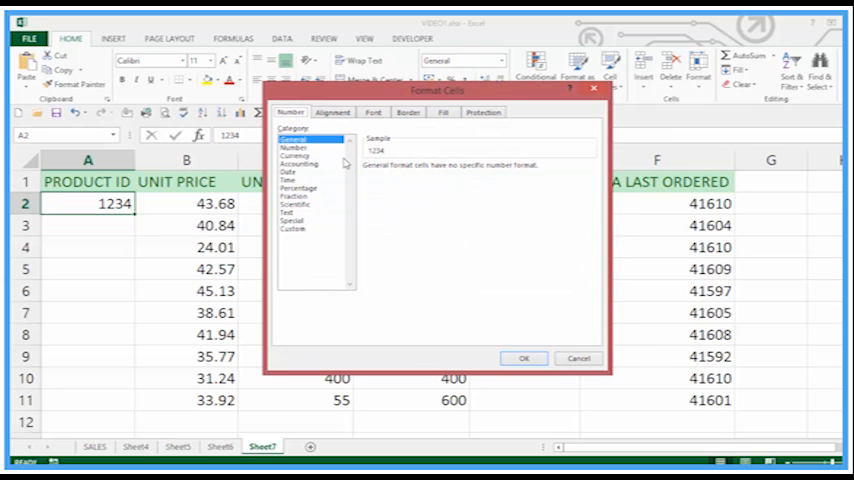
pyautogui.click(289, 211)
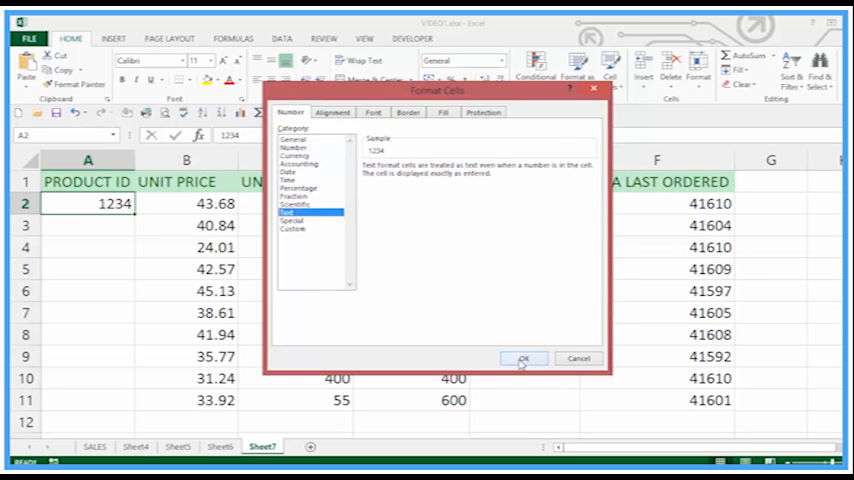
pyautogui.click(524, 358)
pyautogui.write('001234')
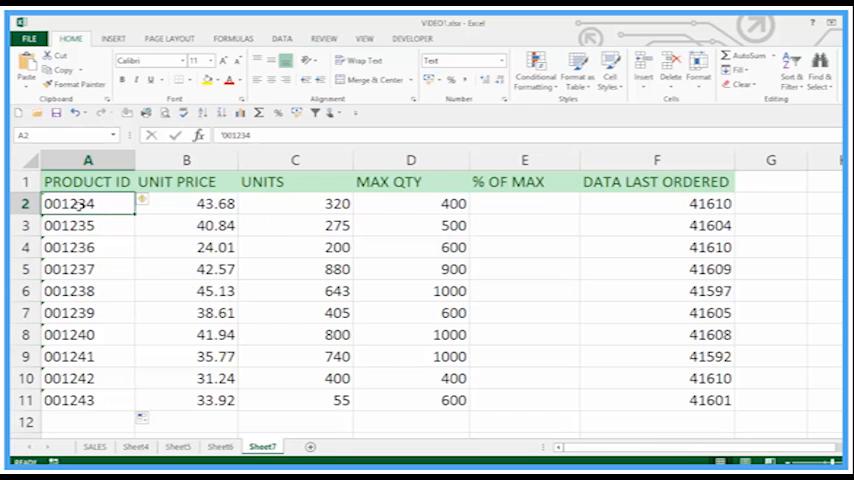
# Dismiss the number-stored-as-text warnings on product IDs 001234 to 001243 in A2:A11
pyautogui.moveTo(87, 203); pyautogui.dragTo(87, 400)
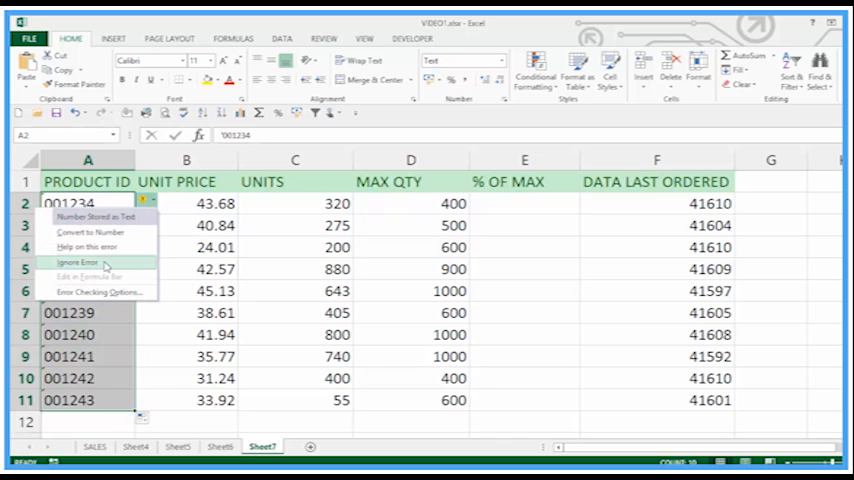
pyautogui.click(80, 262)
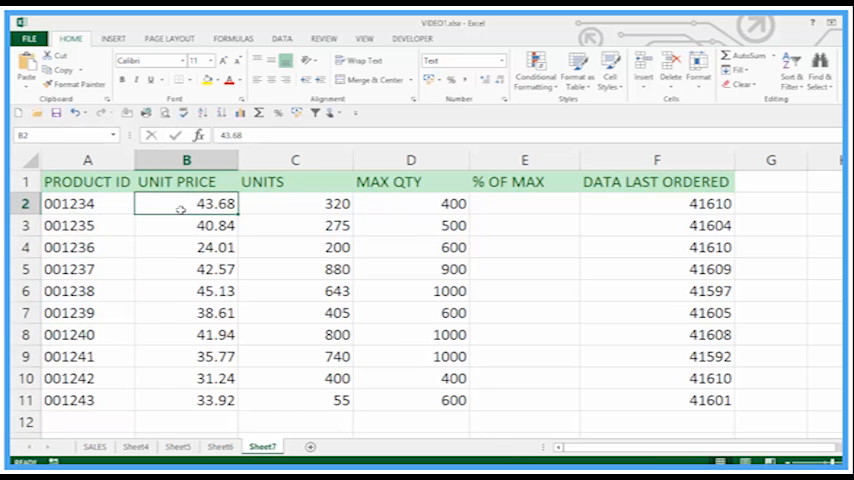
# Format unit prices B2:B11 as pound currency, £43.68 through £33.92
pyautogui.moveTo(185, 203); pyautogui.dragTo(185, 400)
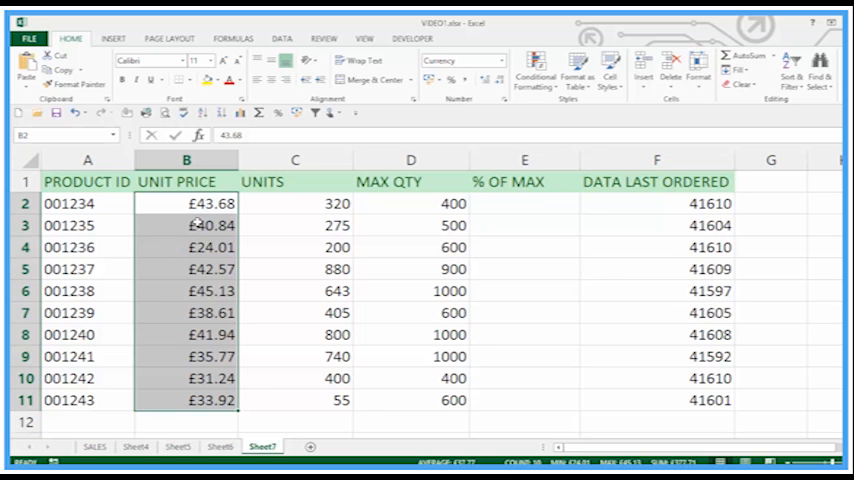
pyautogui.click(186, 269)
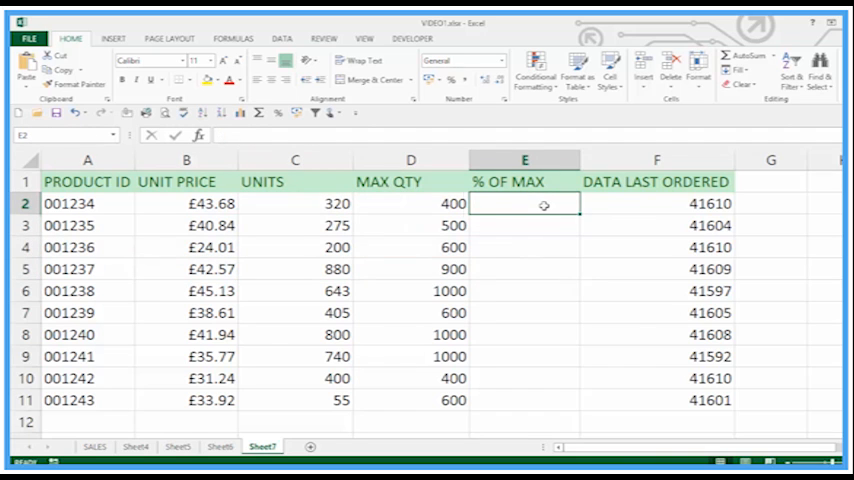
pyautogui.moveTo(489, 201)
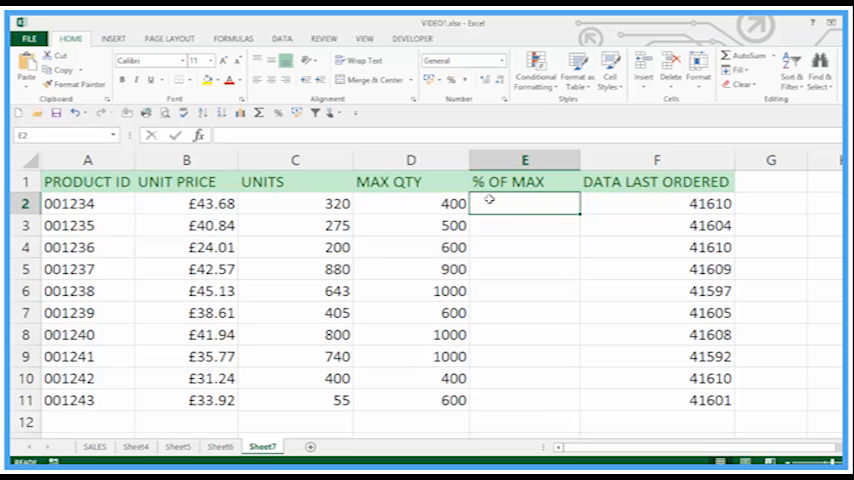
# Enter =C2/D2 in E2, fill to E11, and format as percentages (80% to 9%)
pyautogui.write('=C2/D2')
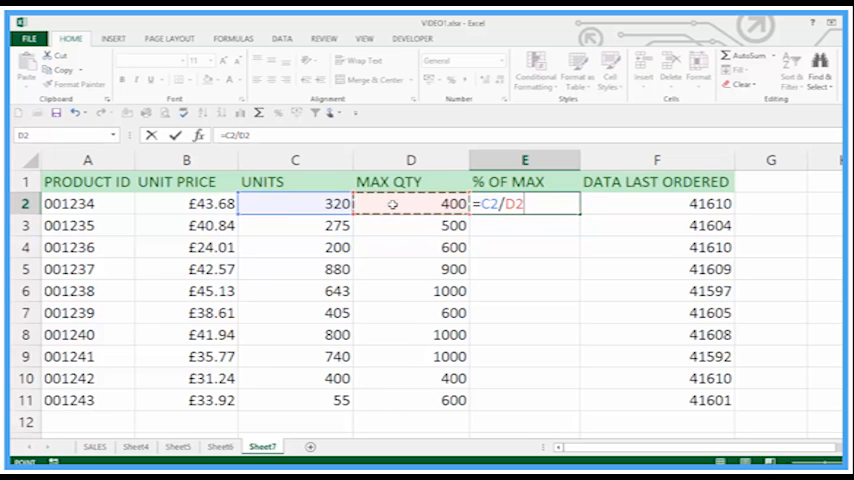
pyautogui.press('enter')
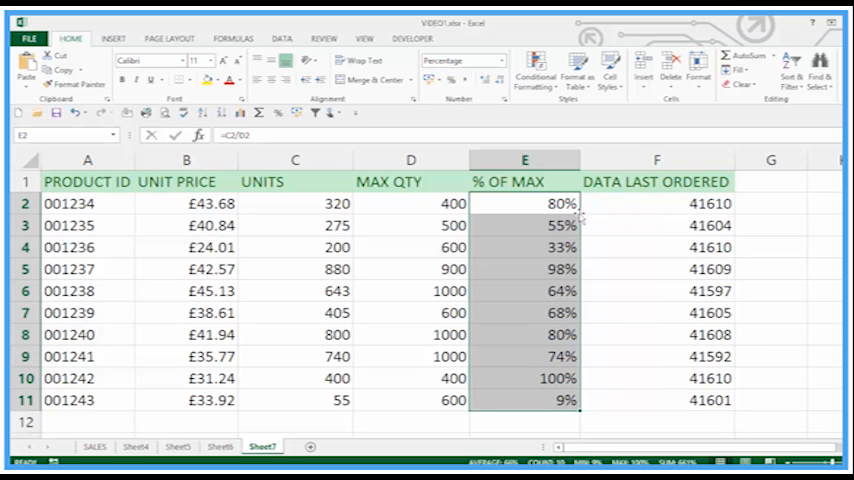
pyautogui.moveTo(510, 251)
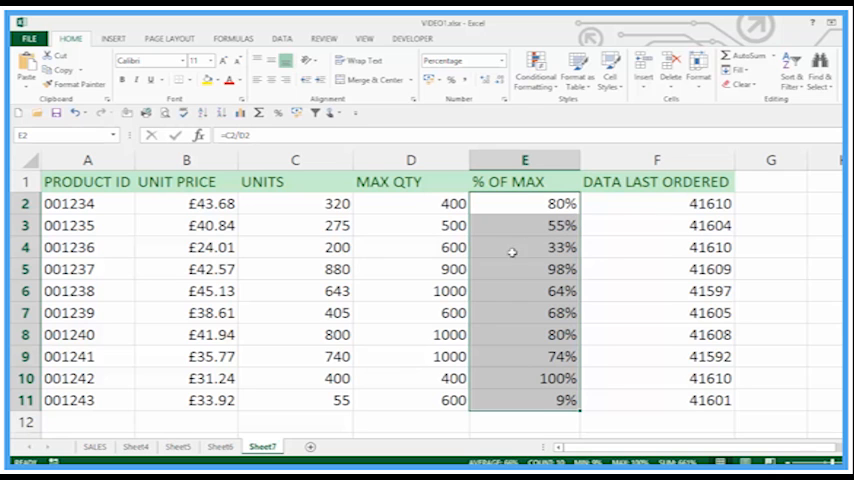
pyautogui.click(657, 203)
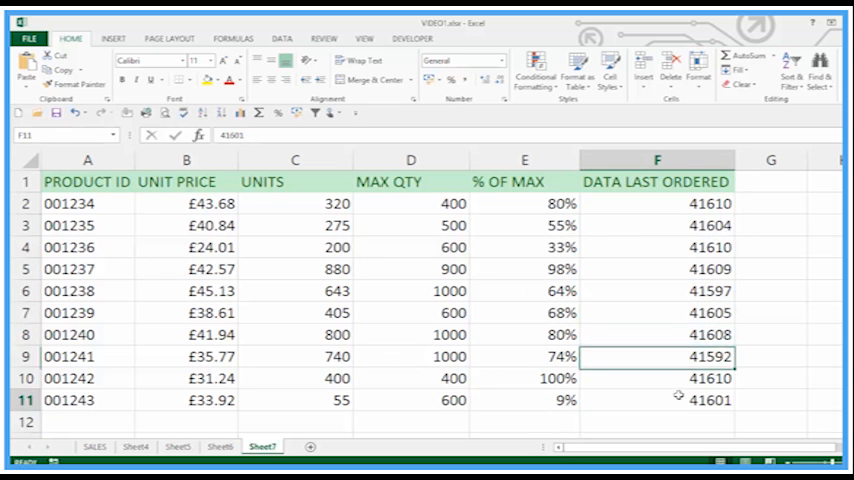
pyautogui.click(657, 269)
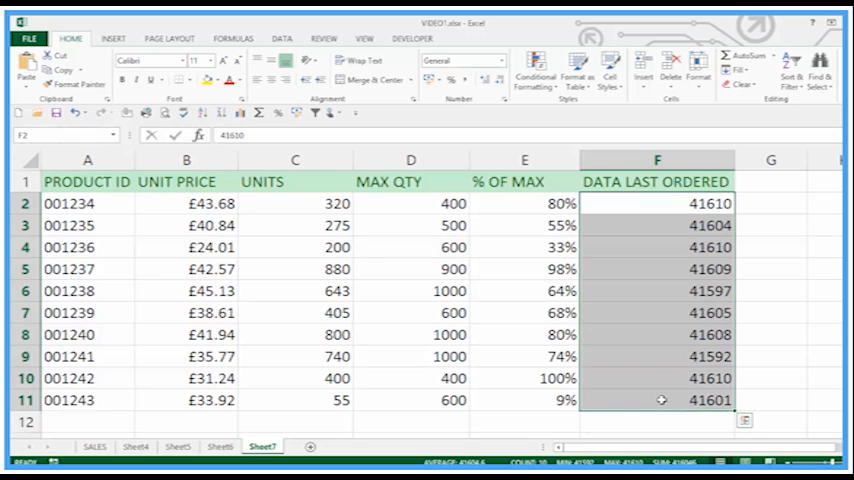
pyautogui.moveTo(667, 195)
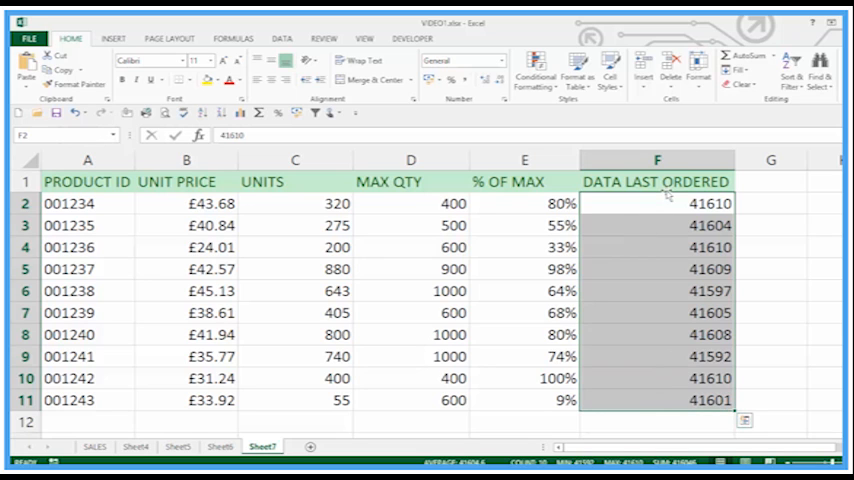